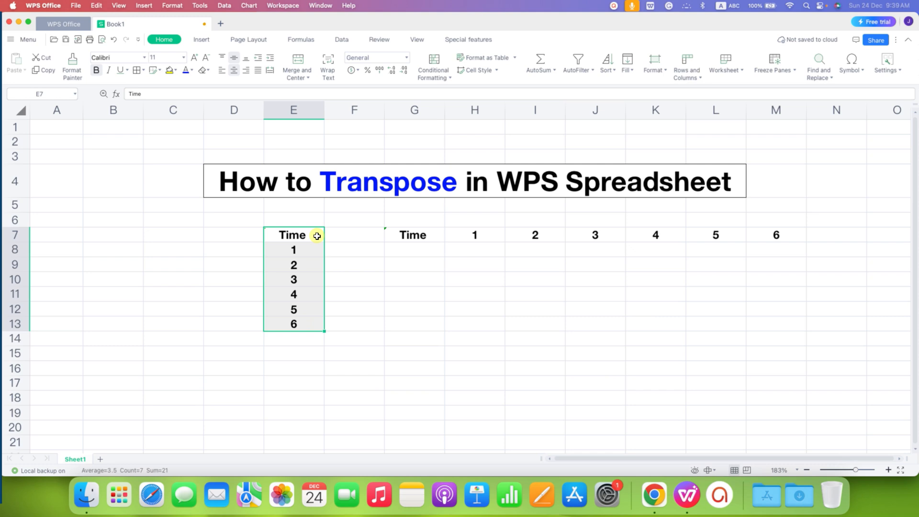
pyautogui.moveTo(305, 267)
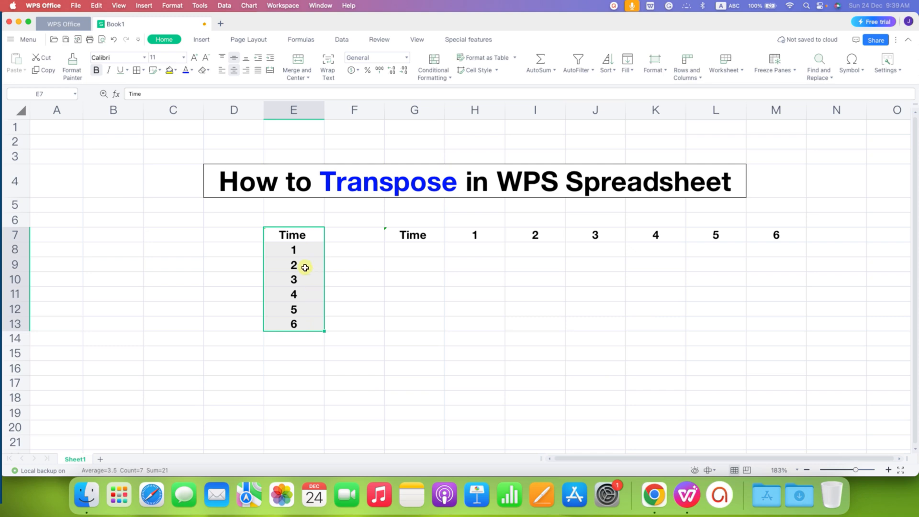
# Copy the vertical Time column (values 1 to 6) in E7:E13
pyautogui.rightClick(300, 250)
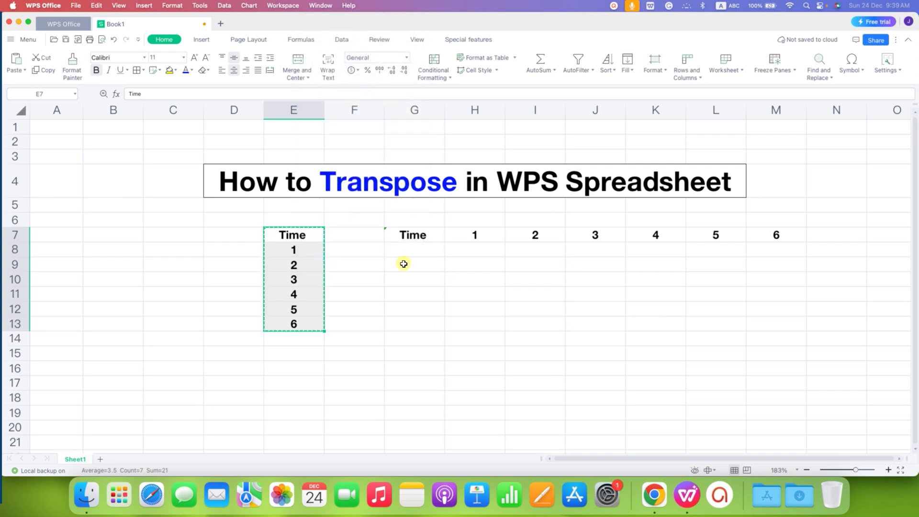
# Paste Special at G9 with Transpose on, giving Time and 1 to 6 across G9:M9
pyautogui.click(414, 265)
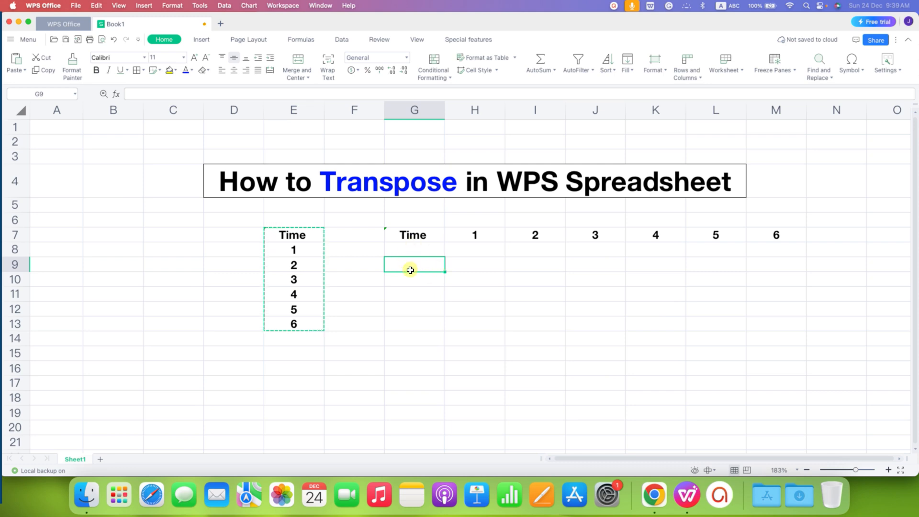
pyautogui.rightClick(410, 265)
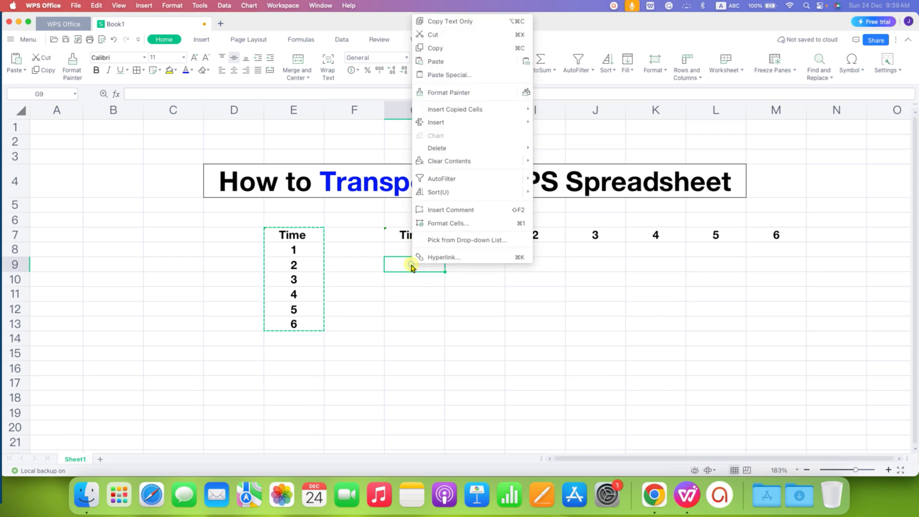
pyautogui.moveTo(448, 93)
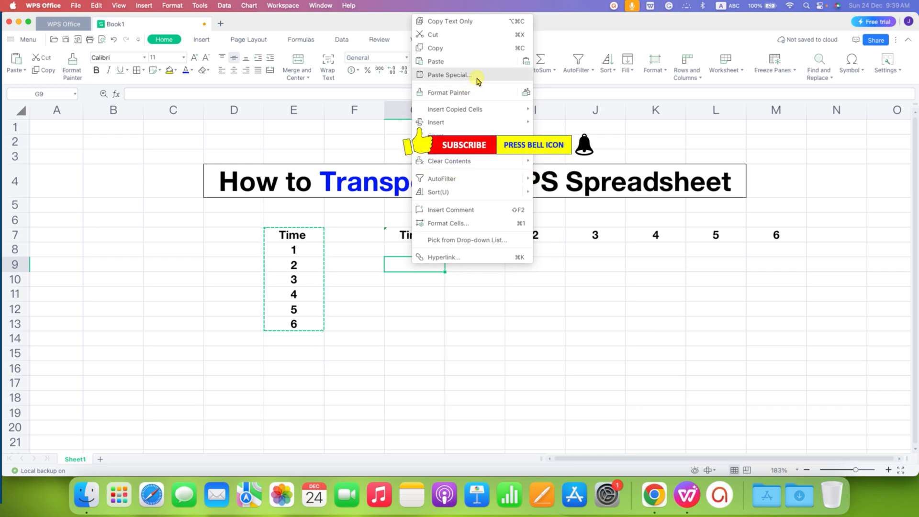
pyautogui.click(449, 75)
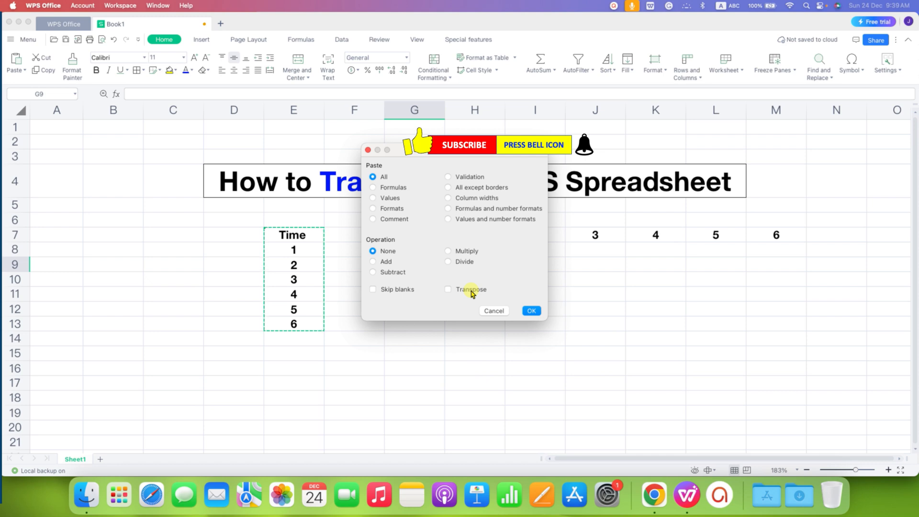
pyautogui.click(449, 289)
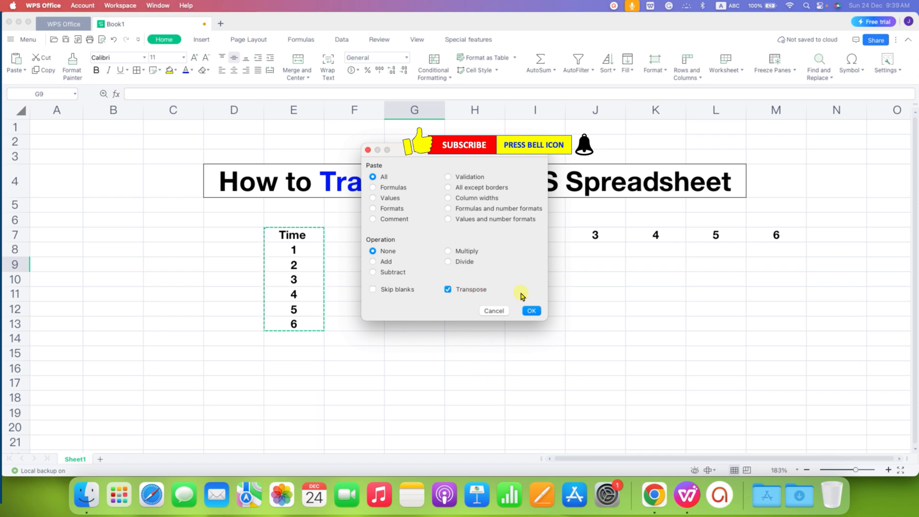
pyautogui.click(531, 311)
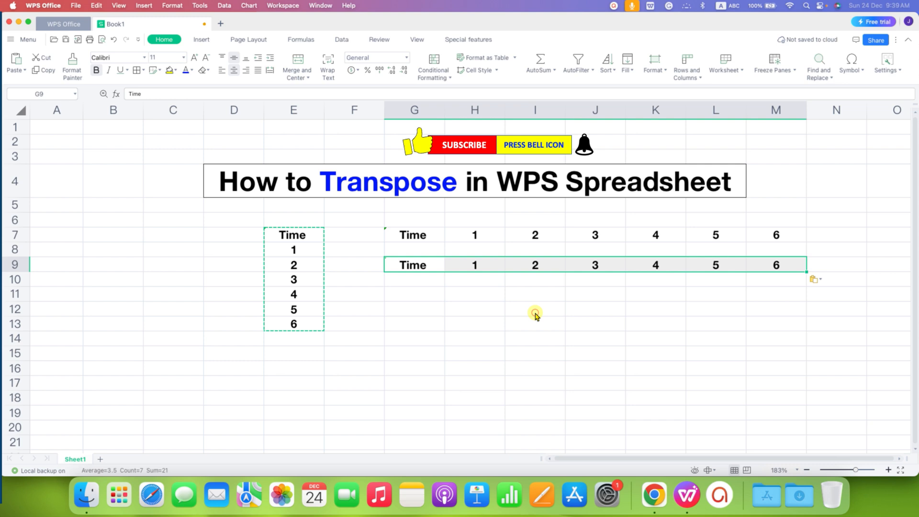
pyautogui.moveTo(672, 268)
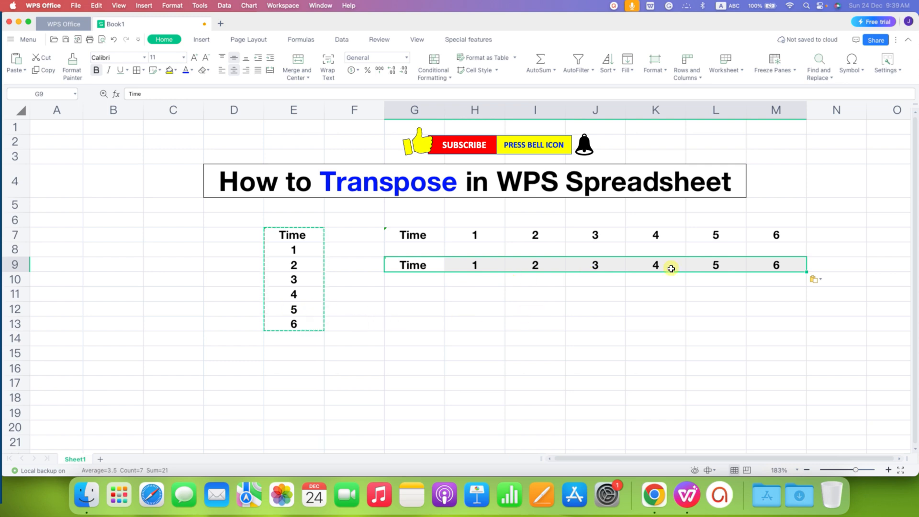
pyautogui.click(413, 324)
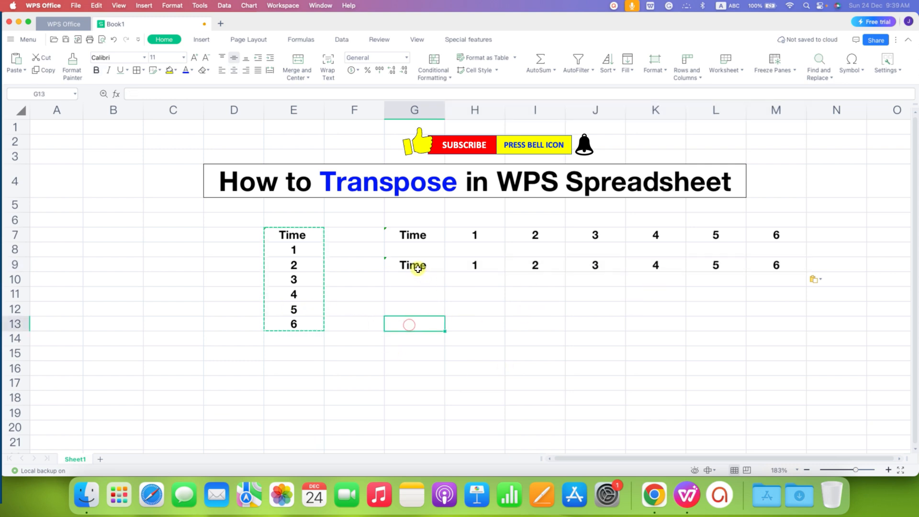
# Select the horizontal Time row G9:M9 and open the Paste options dropdown
pyautogui.moveTo(413, 265); pyautogui.dragTo(777, 265)
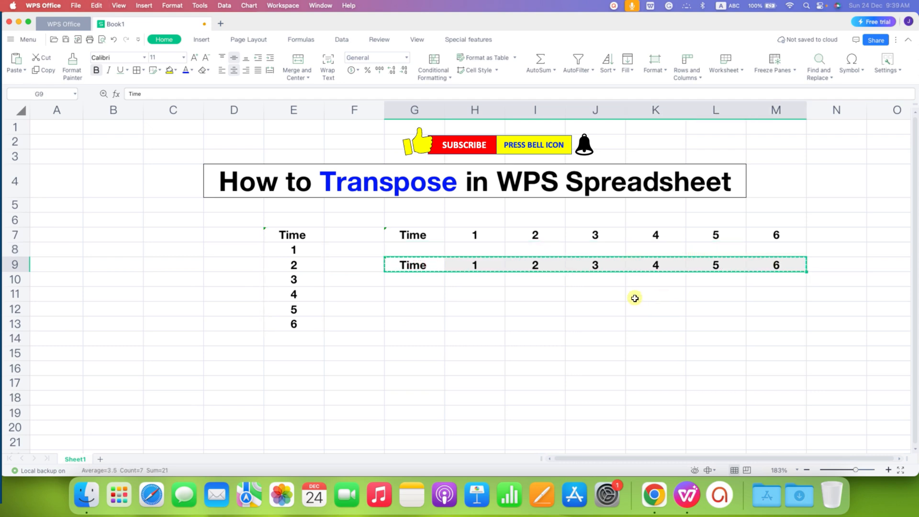
pyautogui.click(23, 70)
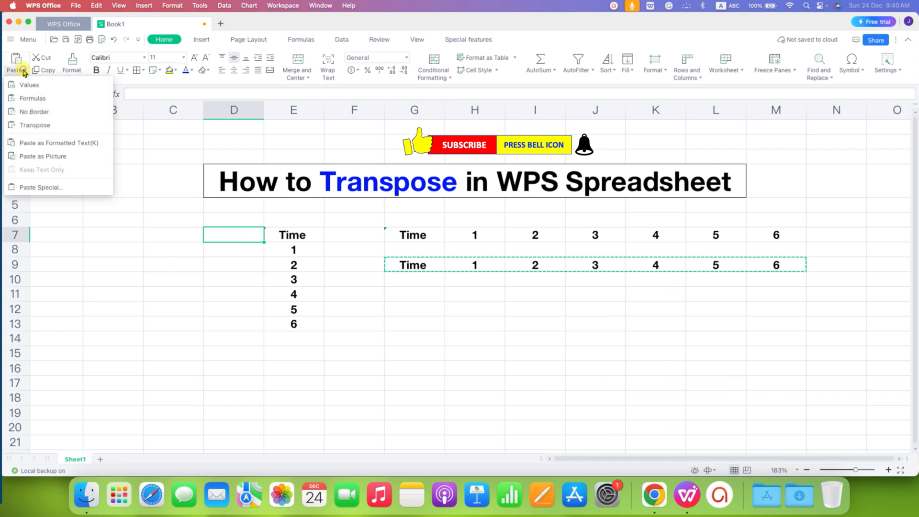